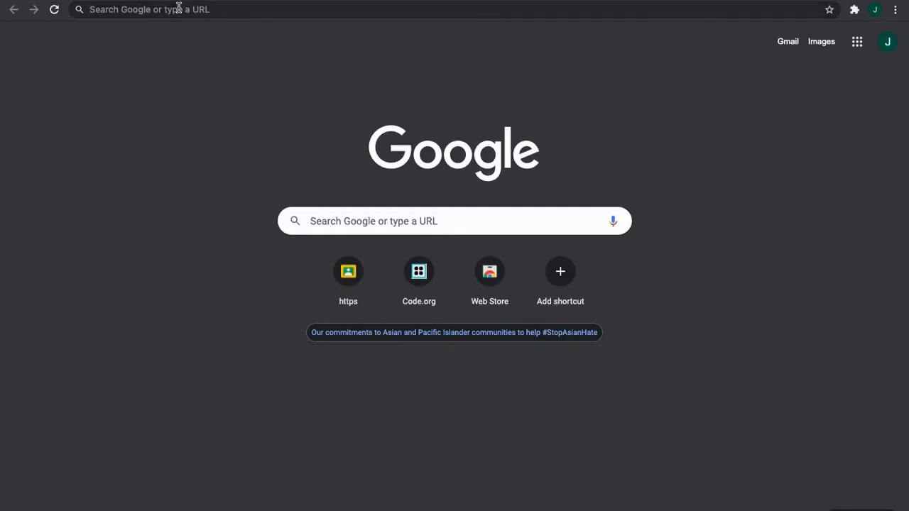
left_click(163, 10)
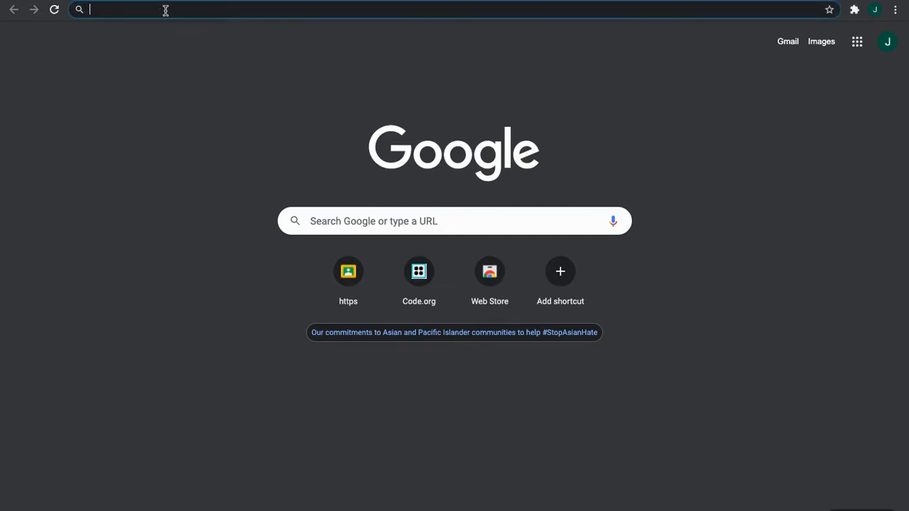
type("www.symbaloo.com/mix/mrpolisenassymbaloo")
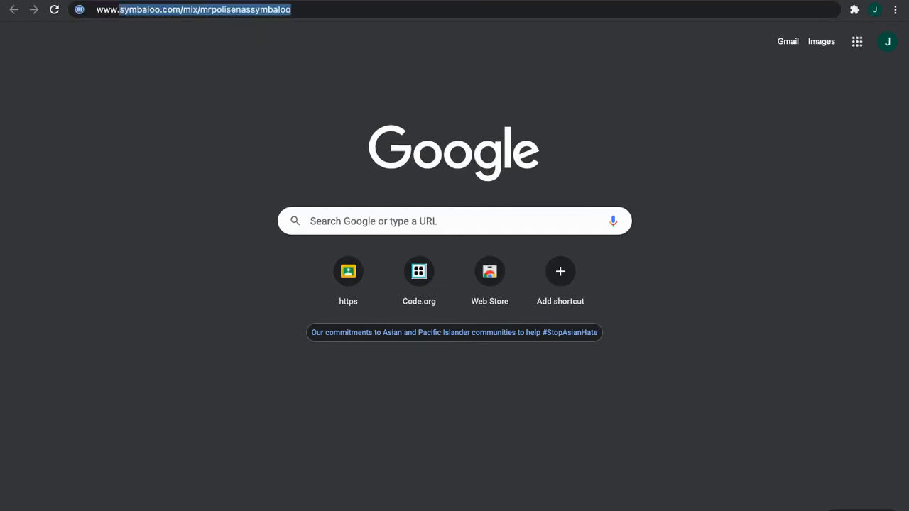
type("www.blooket")
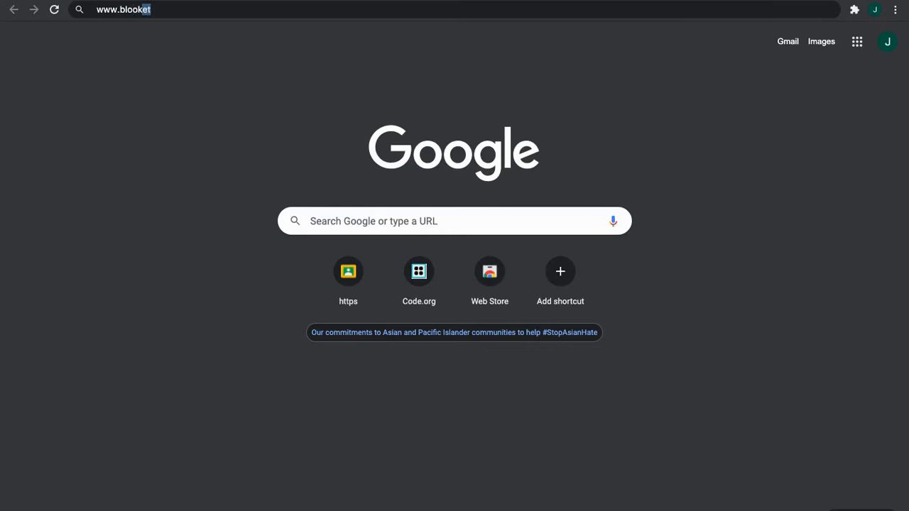
type(".com")
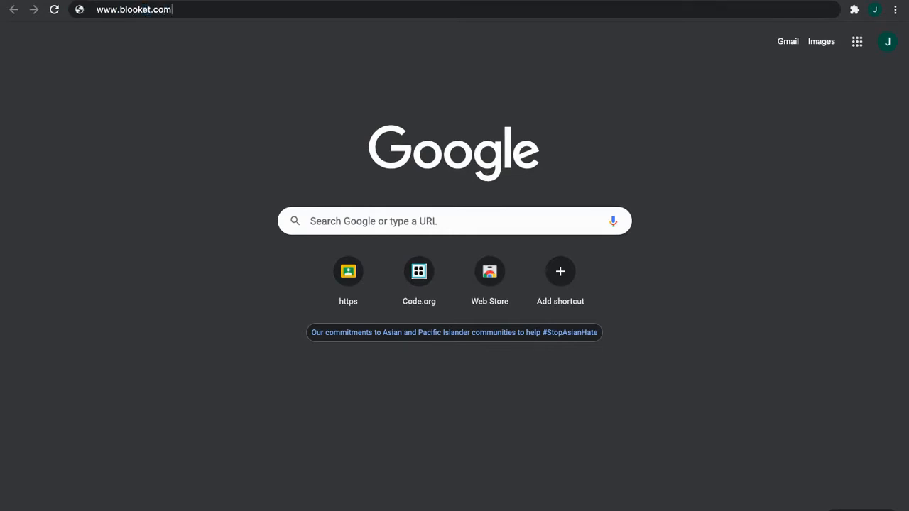
key("Return")
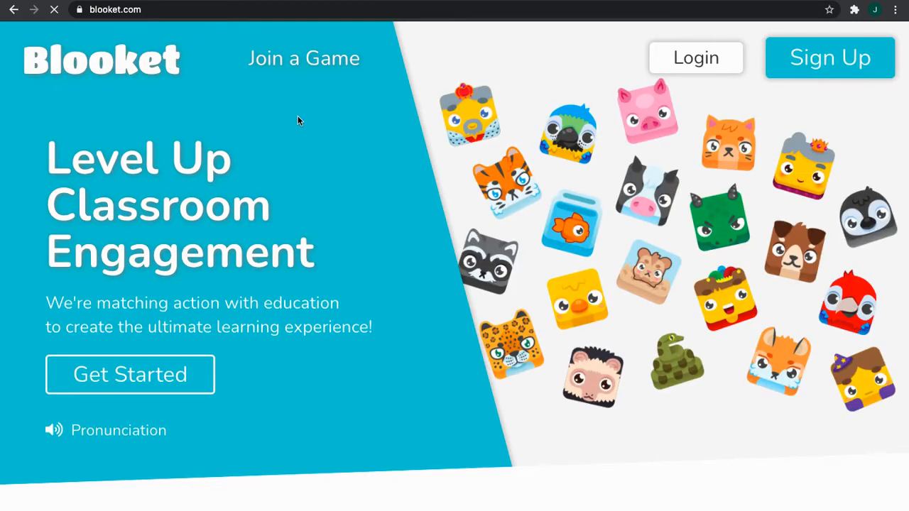
mouse_move(814, 115)
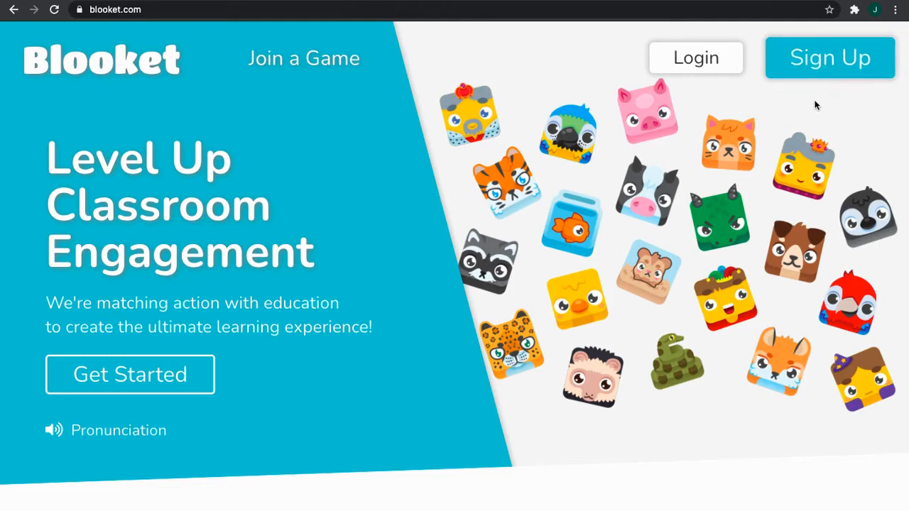
mouse_move(829, 58)
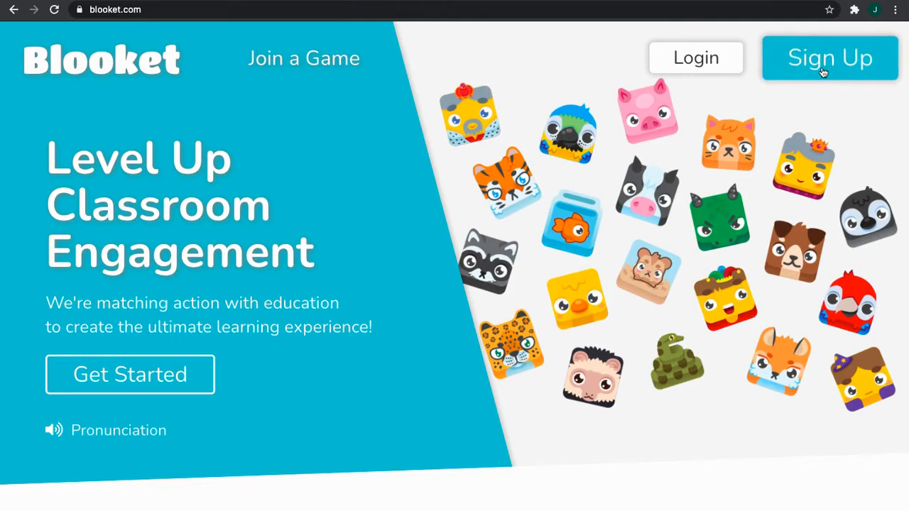
- Begin Sign Up with Google, choose the Google account and continue to the username step
left_click(829, 58)
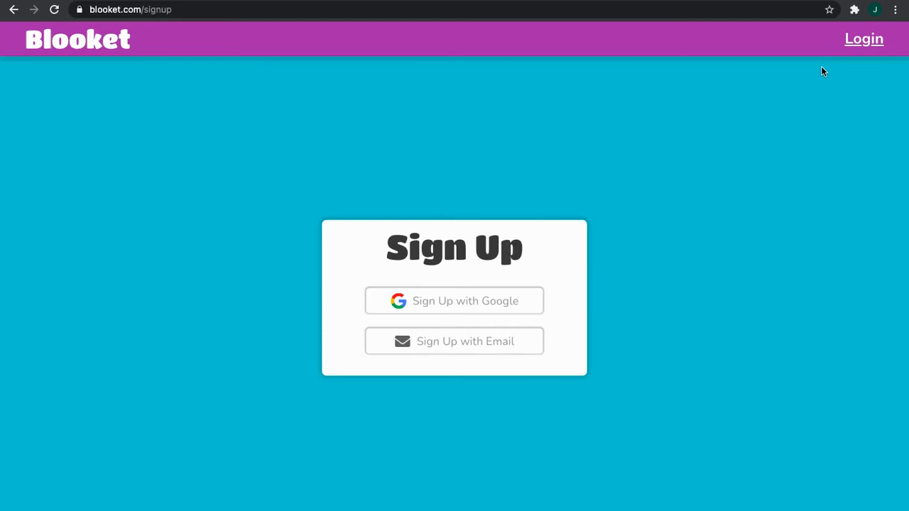
mouse_move(454, 300)
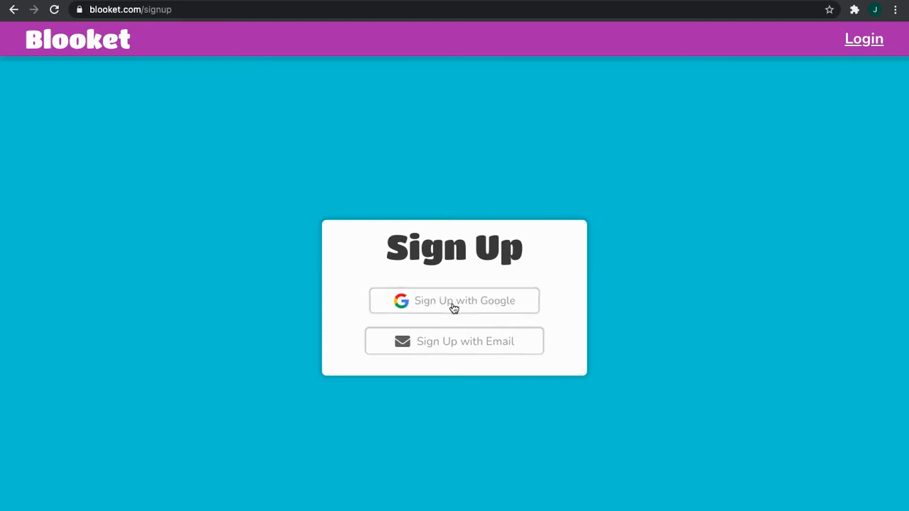
mouse_move(414, 310)
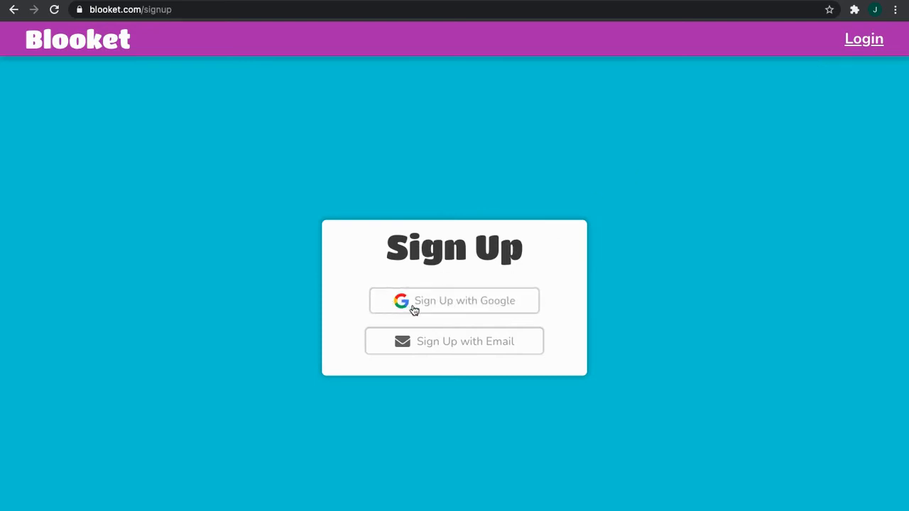
left_click(454, 301)
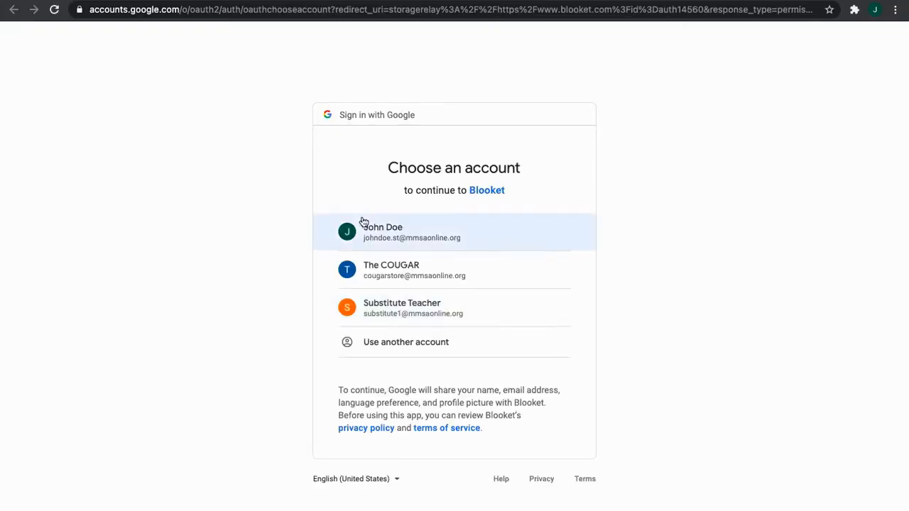
mouse_move(401, 240)
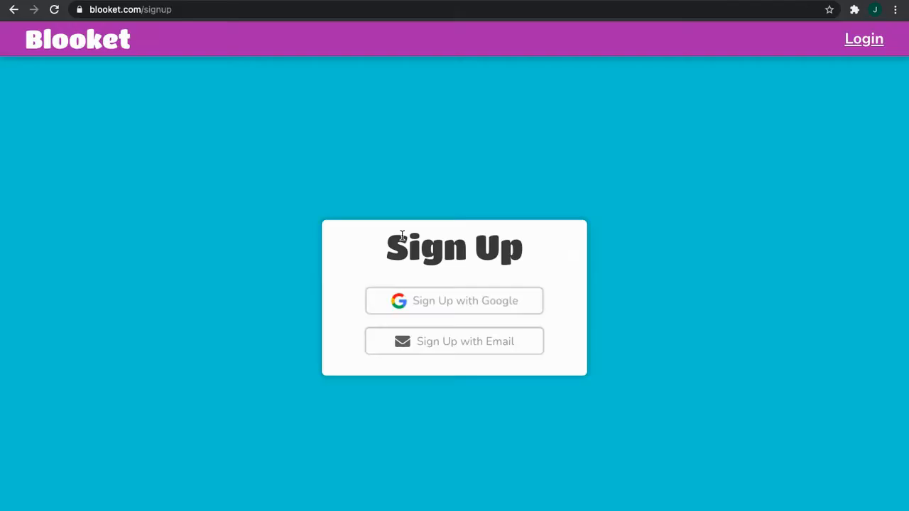
left_click(455, 341)
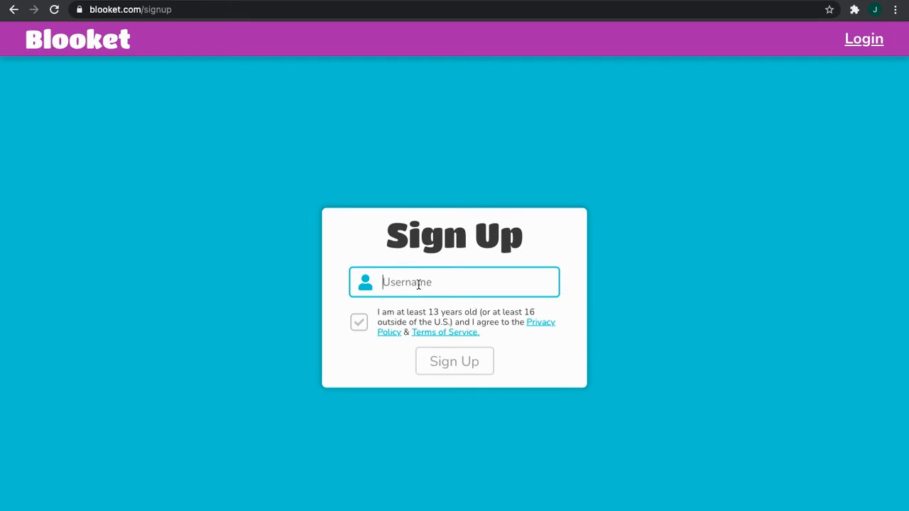
- Enter username JohnnyDoey2021, agree to the age/terms box and submit the sign-up
type("John")
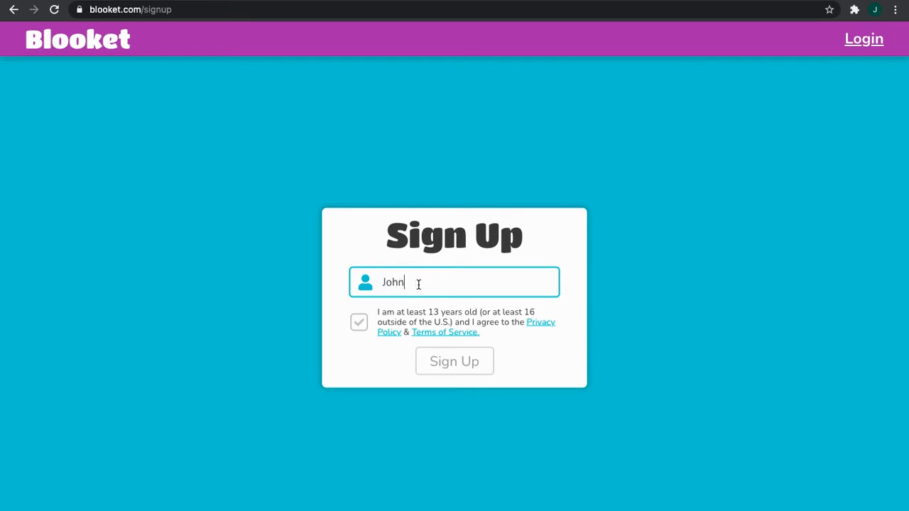
type("nyp")
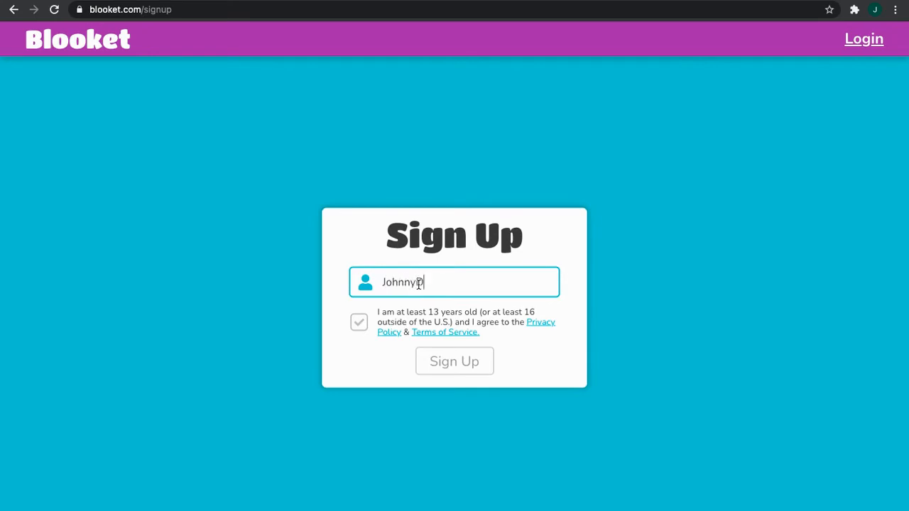
type("oey")
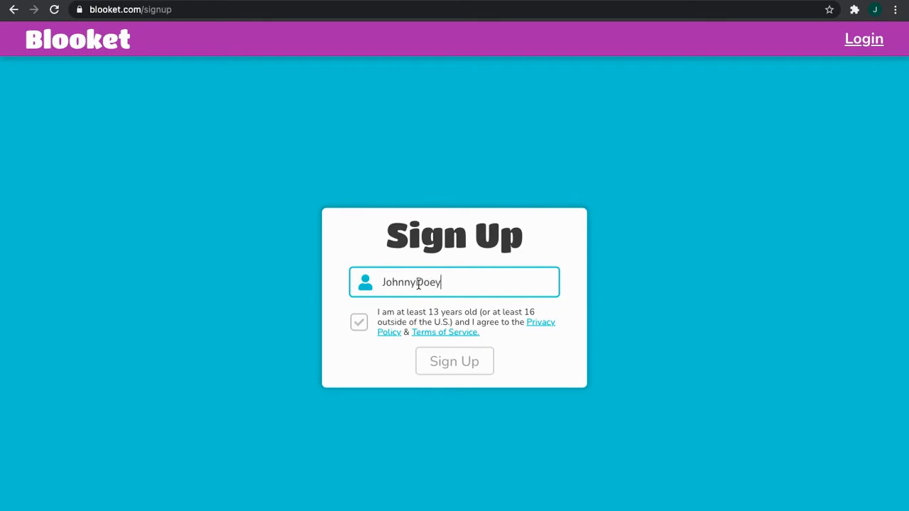
type("2021")
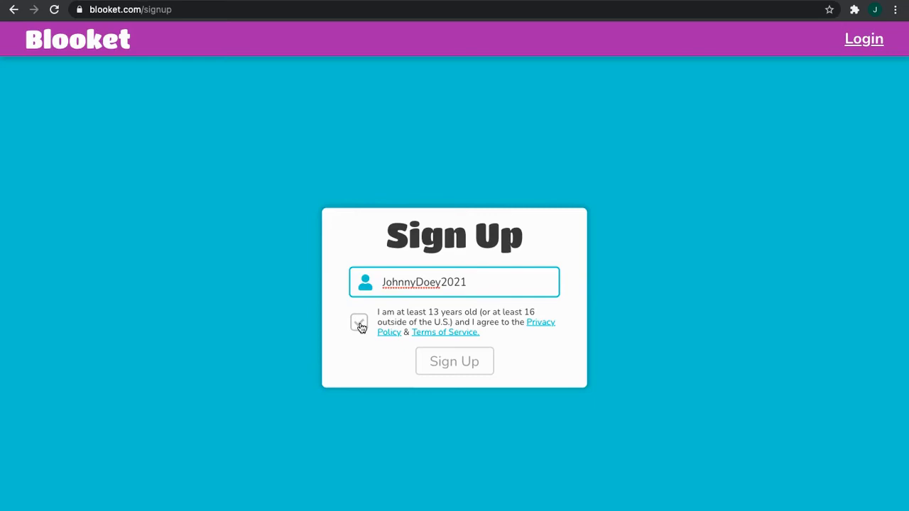
left_click(359, 321)
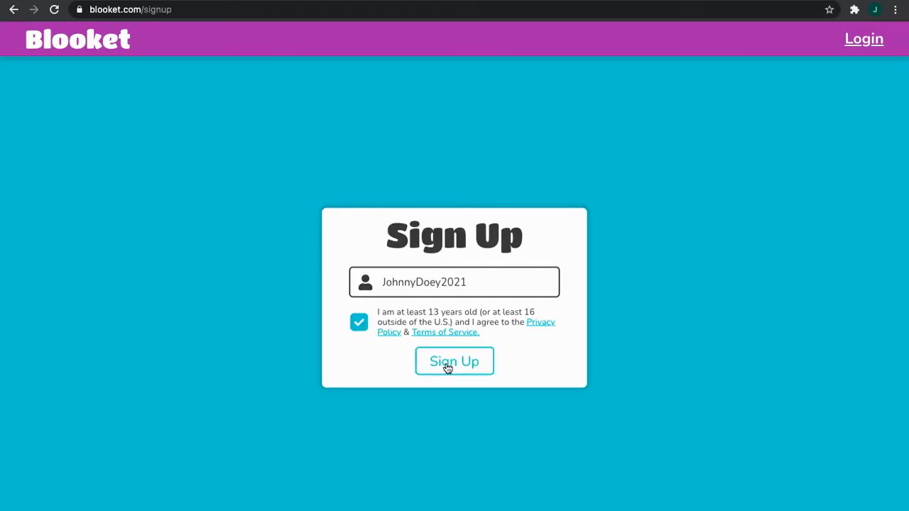
left_click(454, 361)
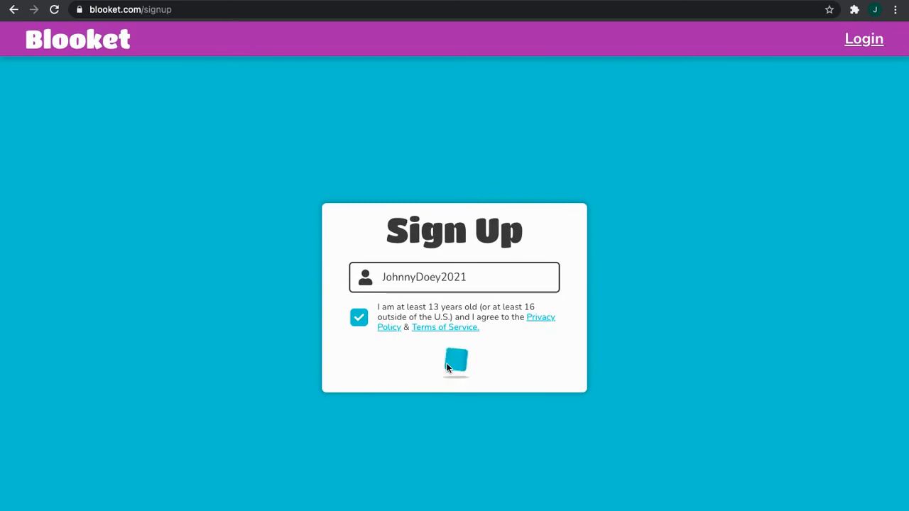
left_click(454, 362)
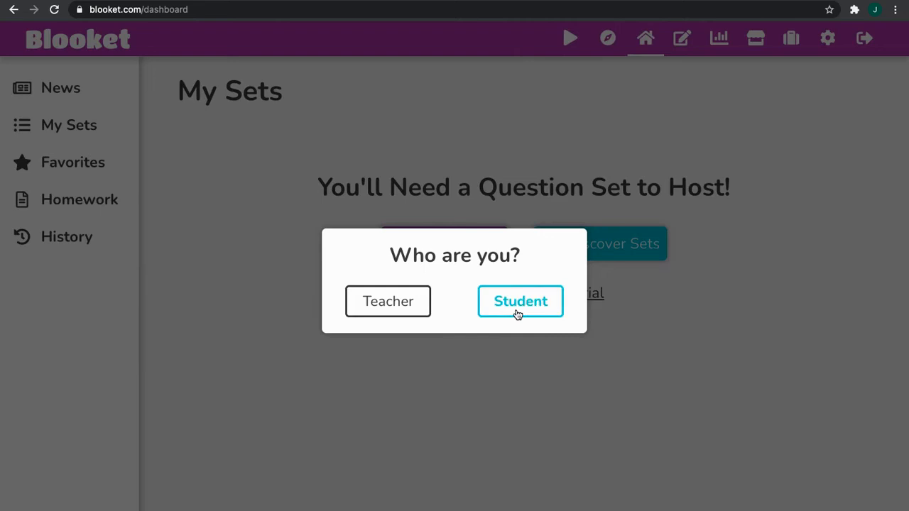
- Choose Student as the account type and step through the Welcome Tour to its final slide
left_click(520, 301)
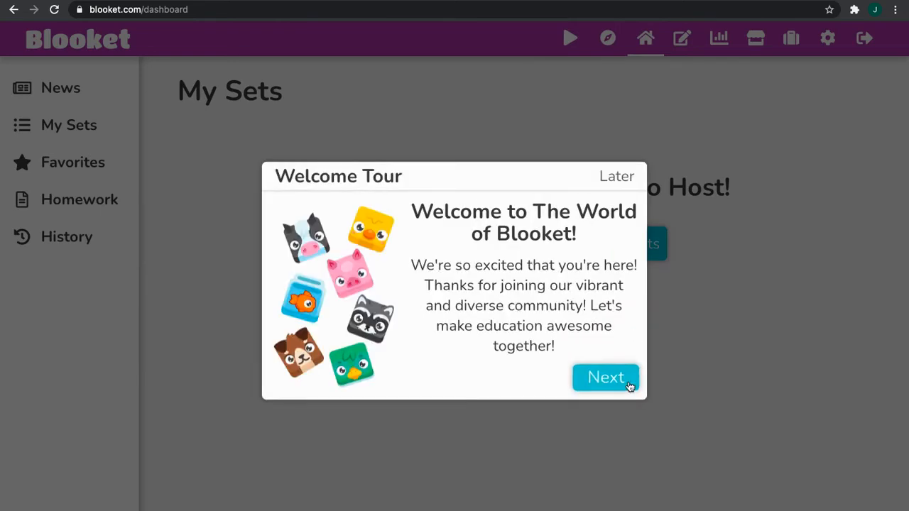
left_click(605, 377)
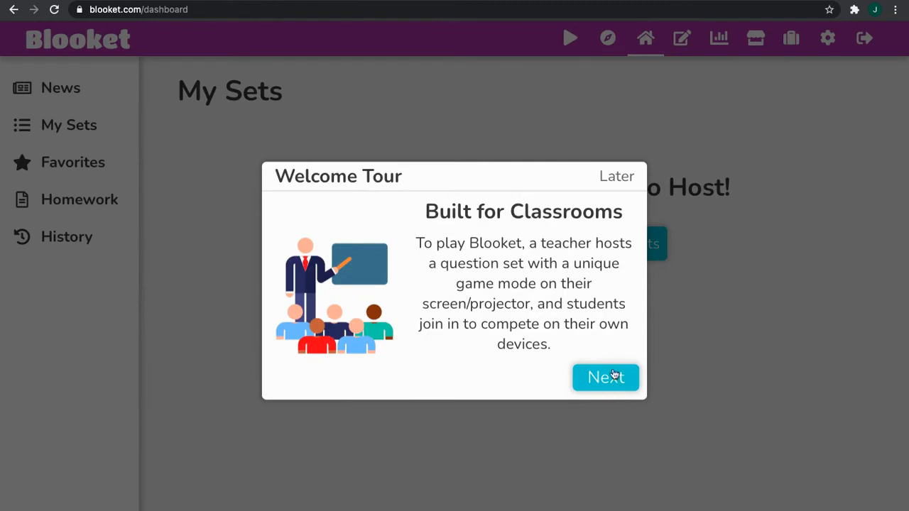
left_click(605, 377)
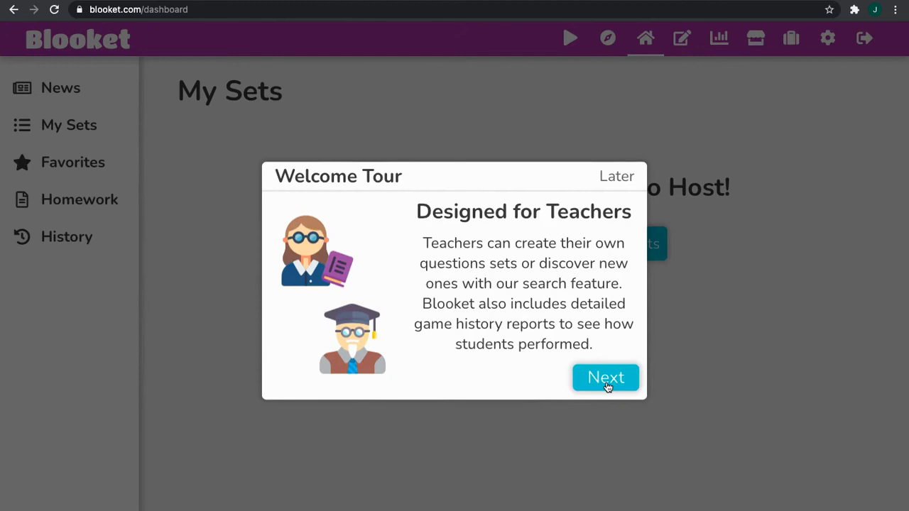
left_click(605, 376)
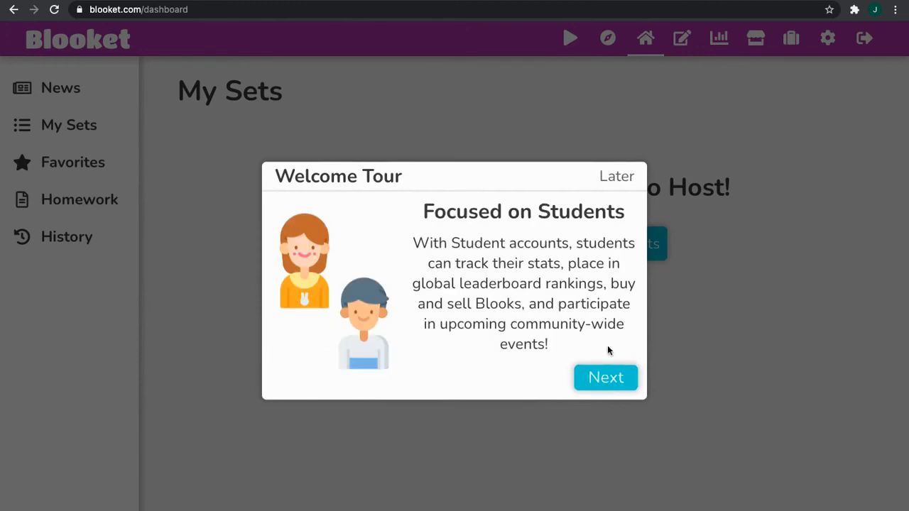
mouse_move(445, 275)
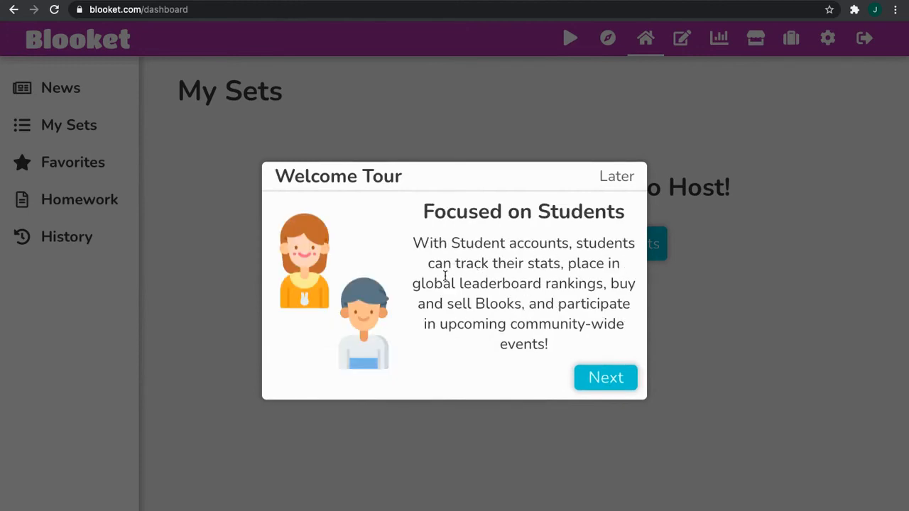
left_click(605, 377)
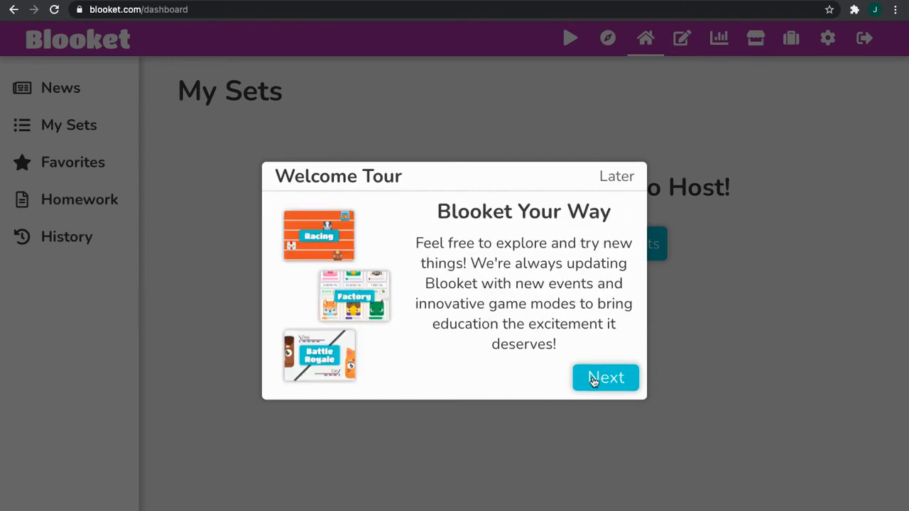
left_click(604, 377)
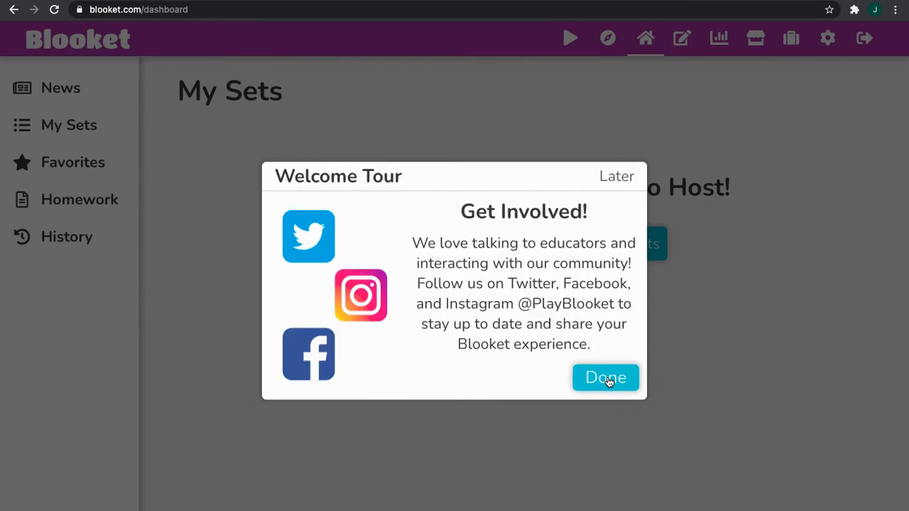
- Finish the Welcome Tour with Done, landing on the JohnnyDoey2021 stats page with 25 tokens
left_click(605, 377)
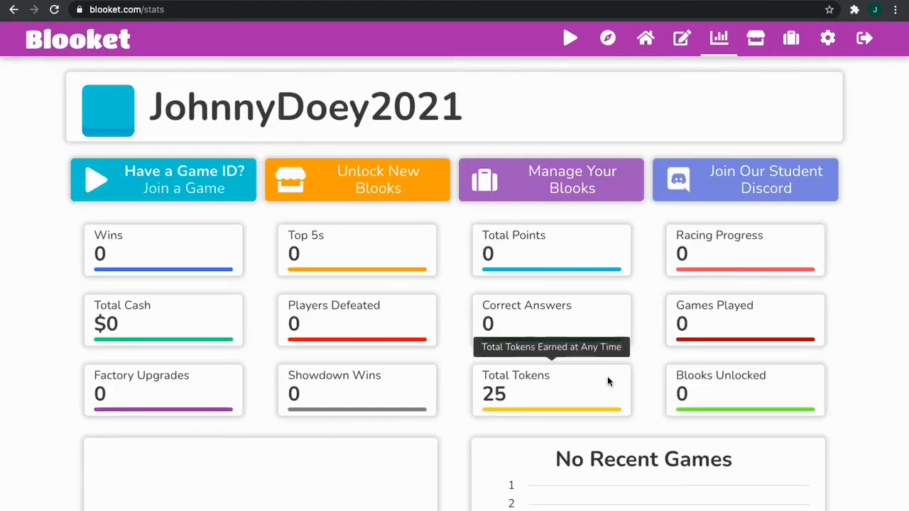
mouse_move(178, 188)
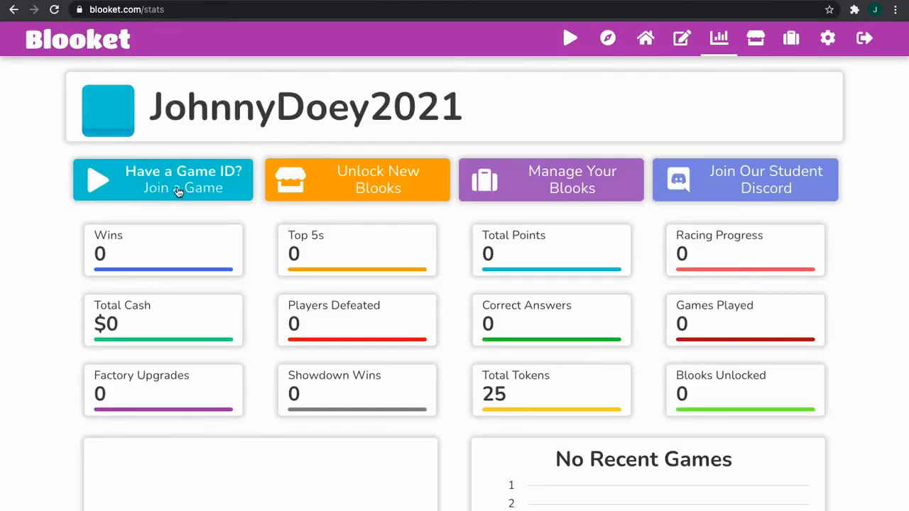
mouse_move(387, 188)
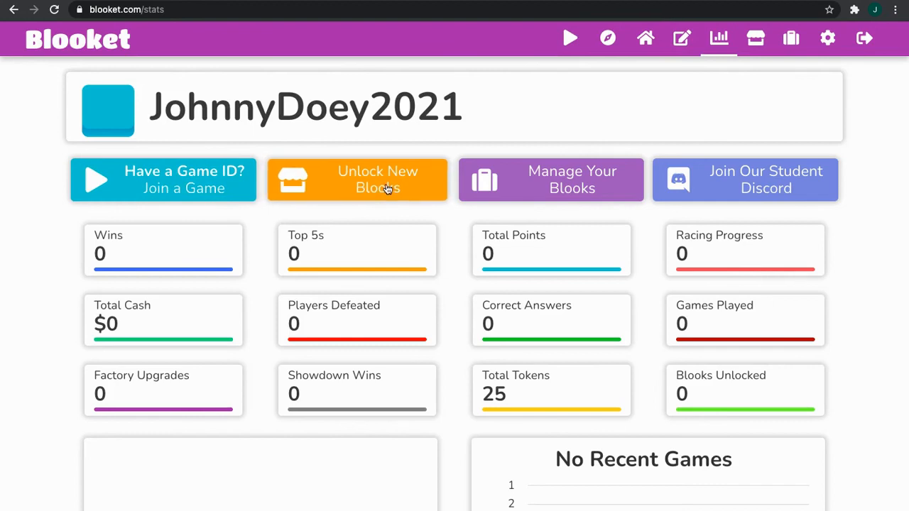
mouse_move(680, 178)
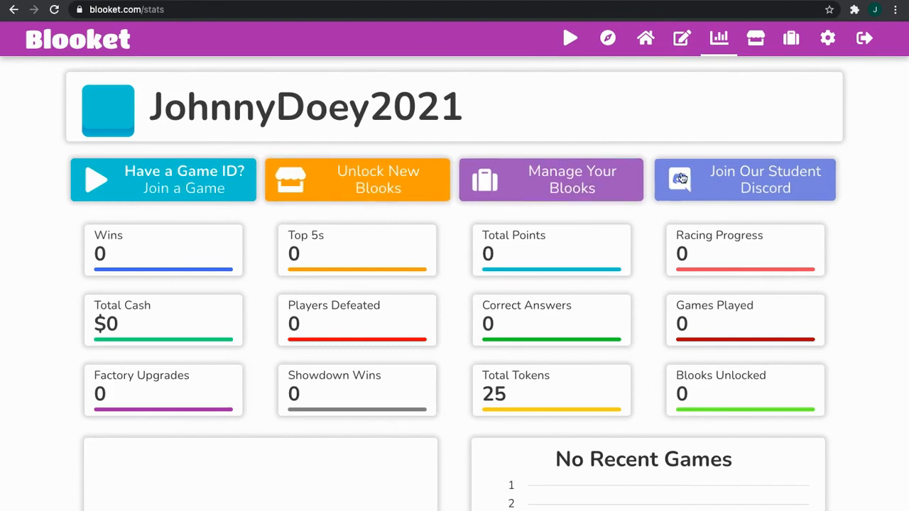
mouse_move(718, 109)
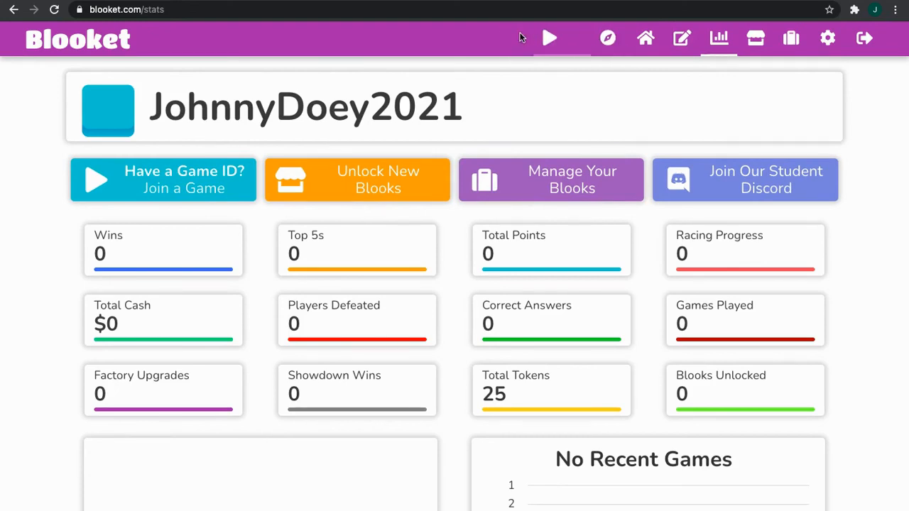
mouse_move(582, 38)
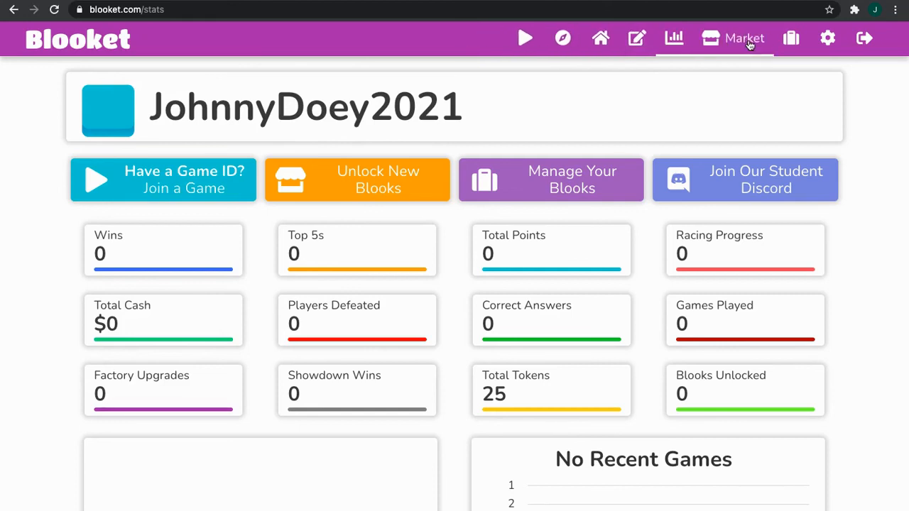
mouse_move(813, 38)
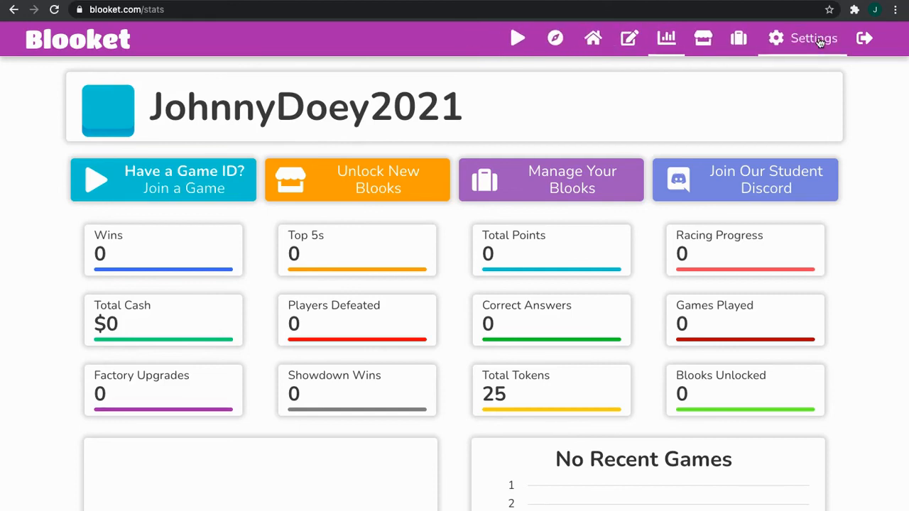
mouse_move(845, 44)
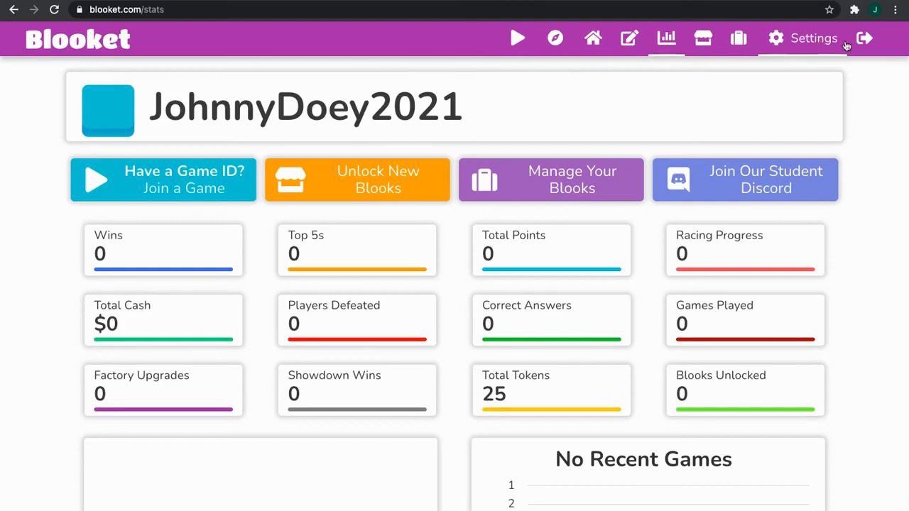